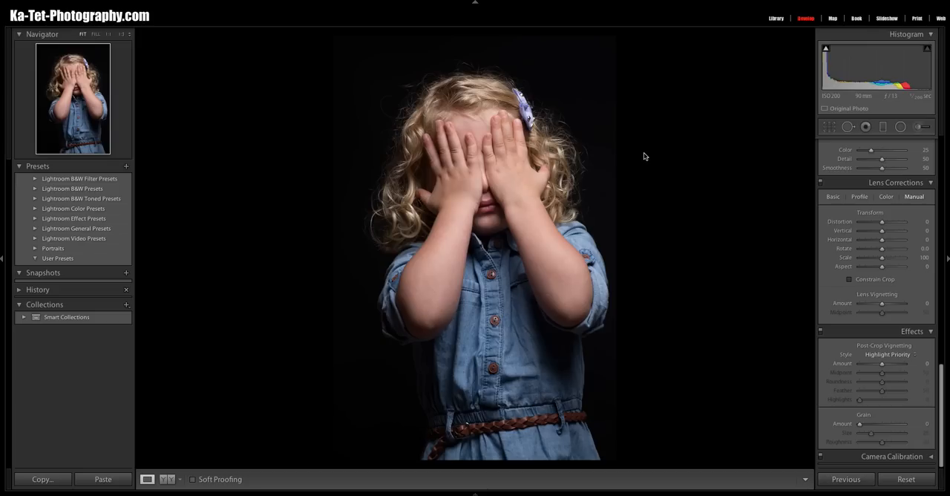
{"action": "mouse_move", "coordinate": [722, 145]}
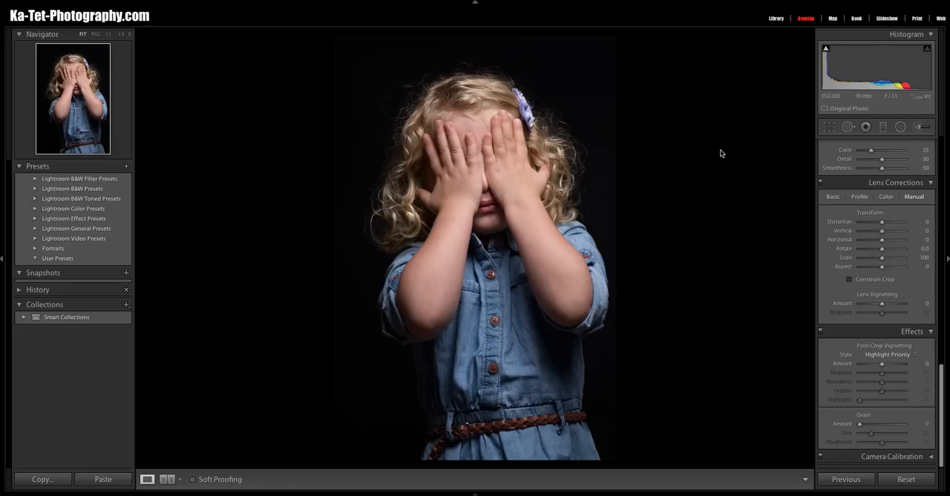
{"action": "mouse_move", "coordinate": [725, 156]}
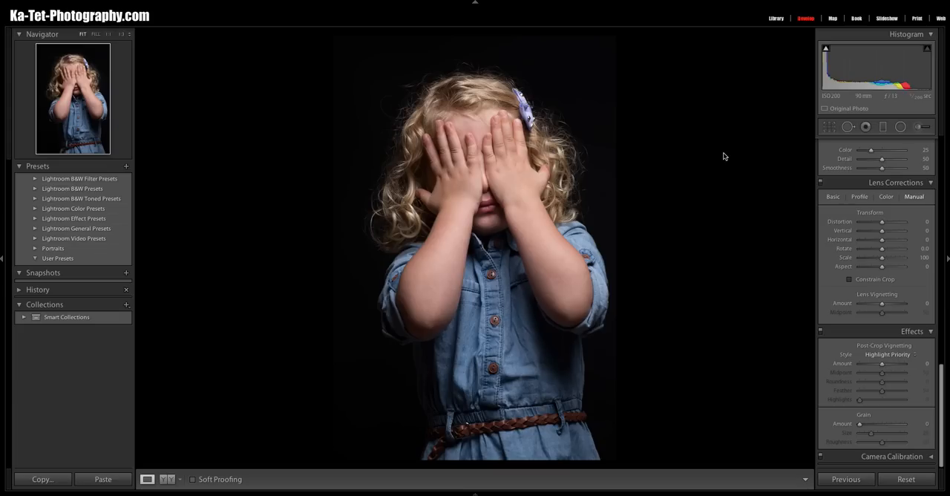
{"action": "mouse_move", "coordinate": [767, 204]}
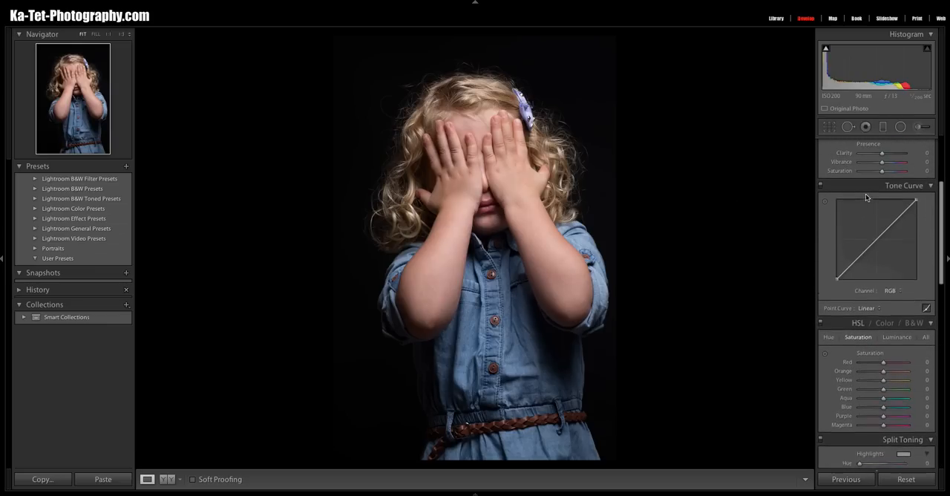
- Raise Exposure, adjust Highlights and lift Shadows in the Basic panel to brighten the portrait
{"action": "left_click", "coordinate": [914, 143]}
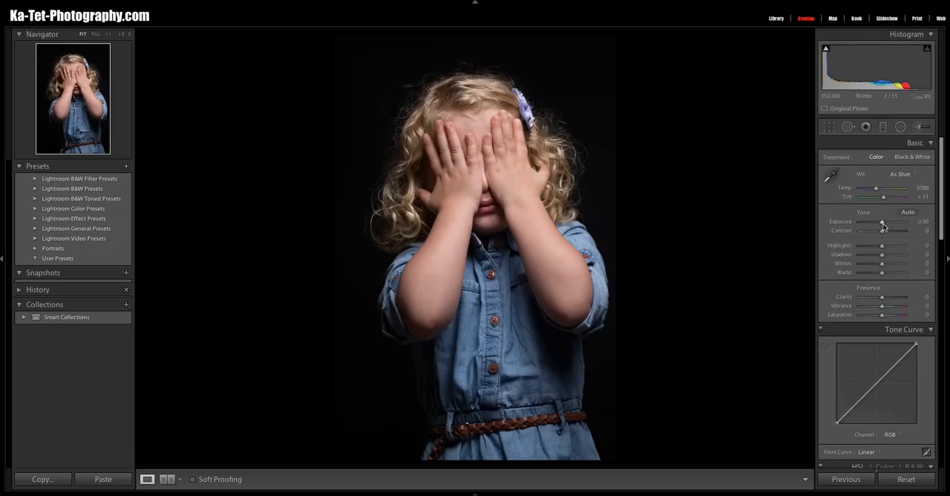
{"action": "left_click_drag", "start_coordinate": [876, 221], "coordinate": [893, 221]}
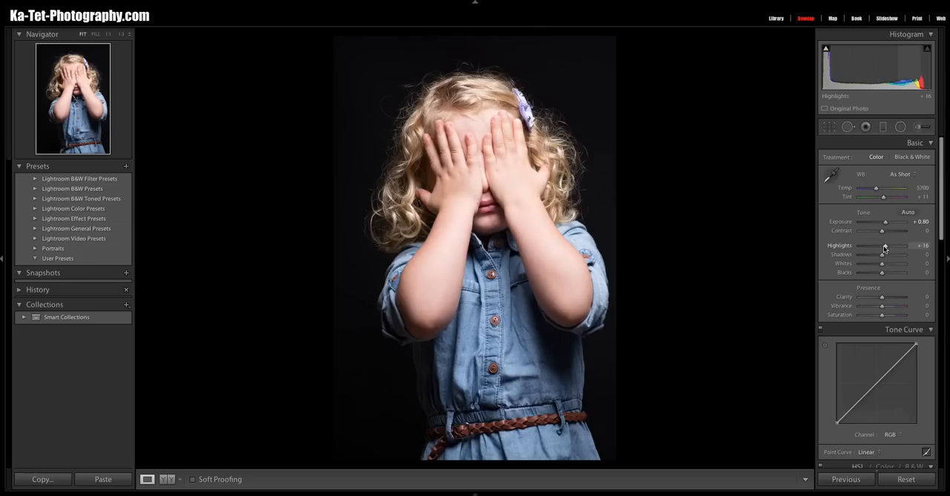
{"action": "left_click_drag", "start_coordinate": [885, 247], "coordinate": [890, 246]}
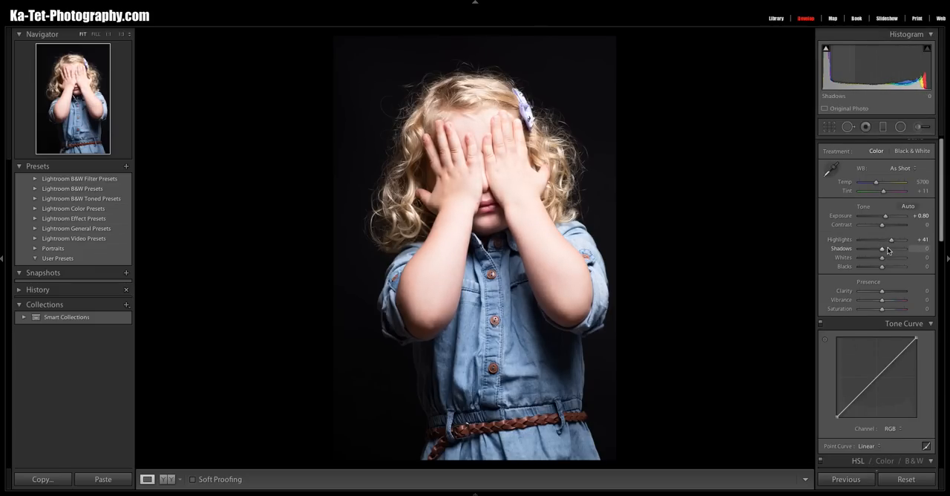
{"action": "left_click_drag", "start_coordinate": [882, 249], "coordinate": [888, 250]}
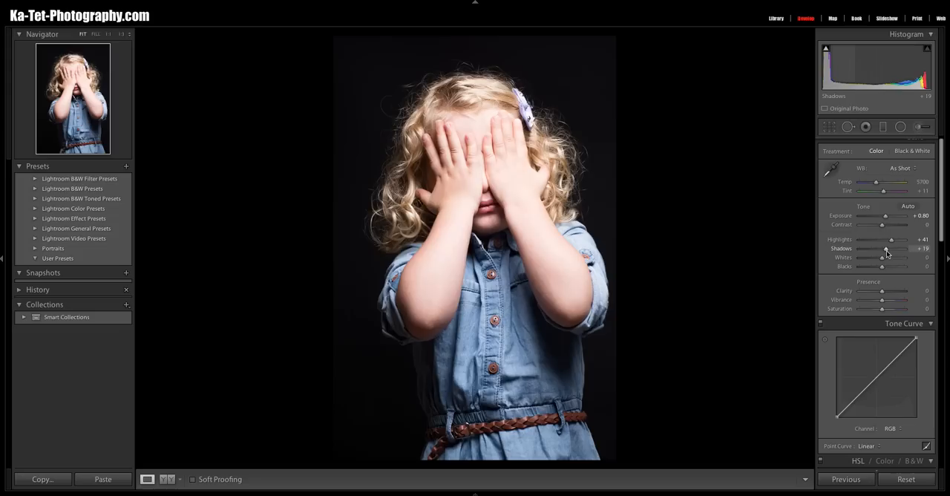
{"action": "left_click_drag", "start_coordinate": [882, 250], "coordinate": [890, 249]}
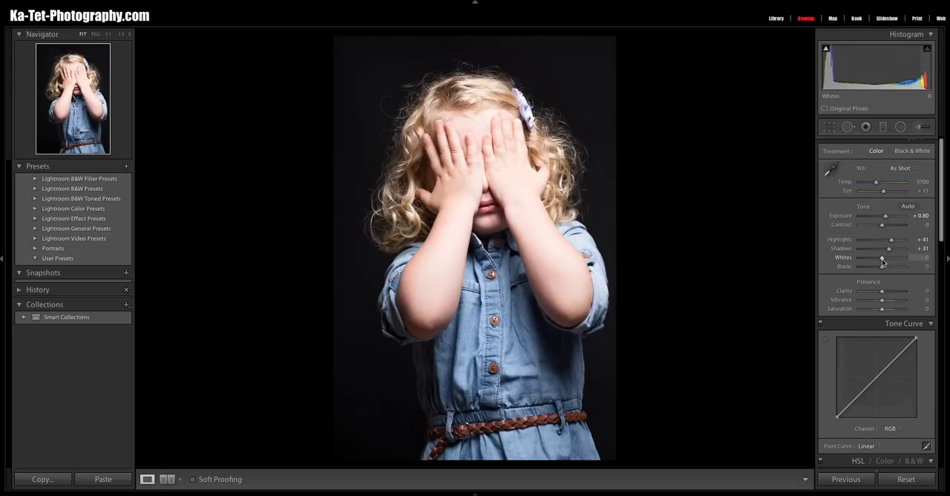
- Push the Whites higher and fine-tune the Blacks for a deeper black background
{"action": "left_click_drag", "start_coordinate": [882, 259], "coordinate": [879, 258]}
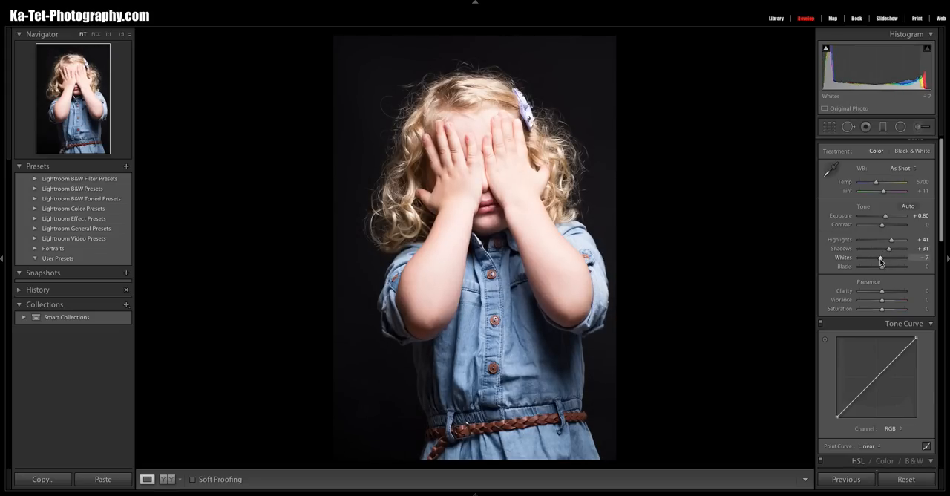
{"action": "left_click_drag", "start_coordinate": [882, 258], "coordinate": [867, 258]}
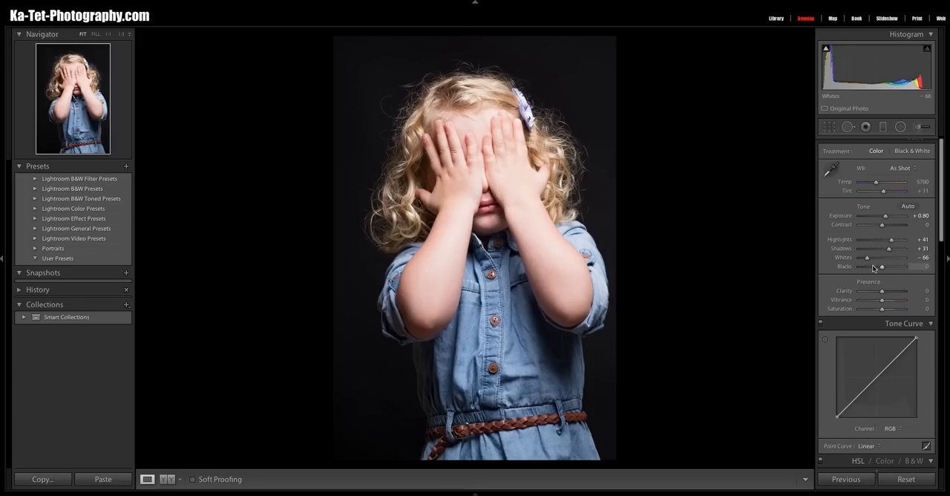
{"action": "left_click_drag", "start_coordinate": [881, 267], "coordinate": [894, 267]}
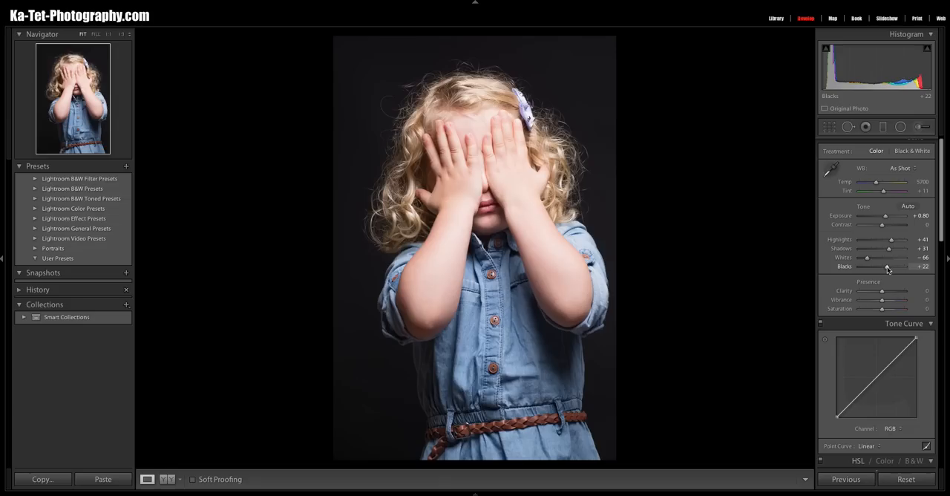
{"action": "left_click_drag", "start_coordinate": [888, 267], "coordinate": [885, 267]}
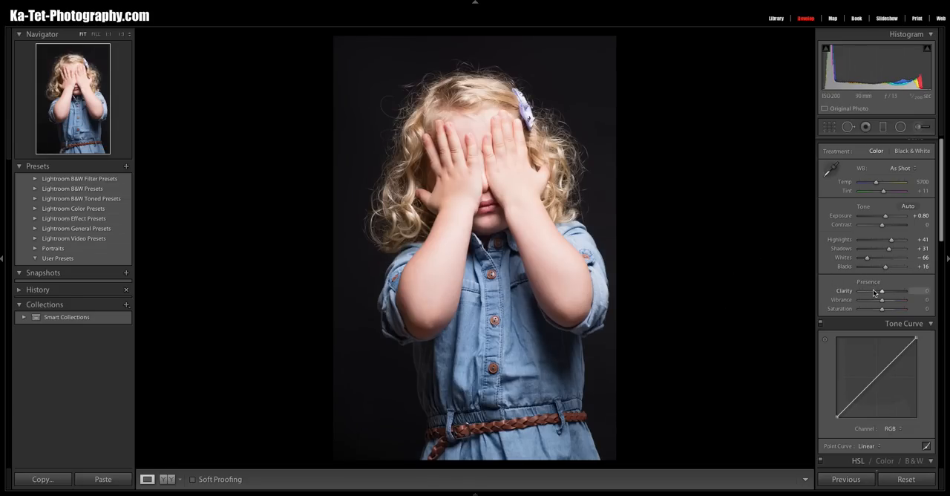
- Nudge the Whites slider back and forth until the white point settles slightly higher
{"action": "left_click_drag", "start_coordinate": [876, 258], "coordinate": [878, 259]}
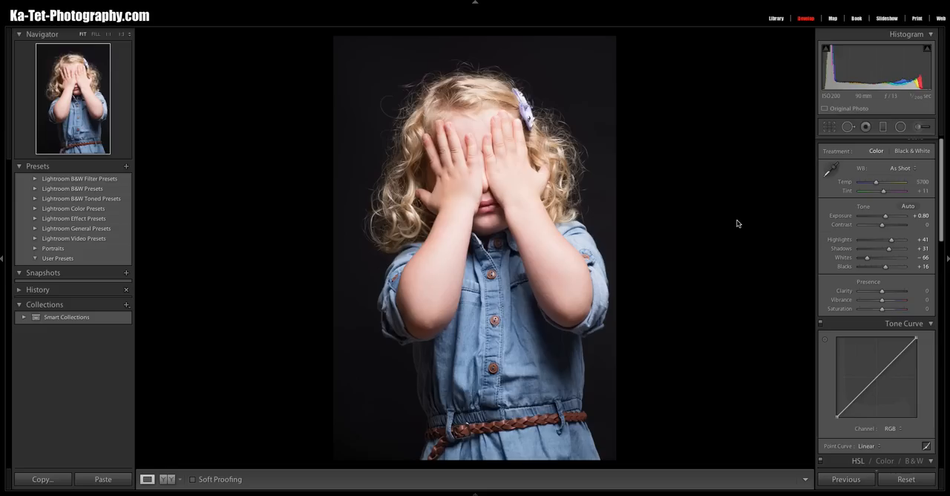
{"action": "mouse_move", "coordinate": [880, 233]}
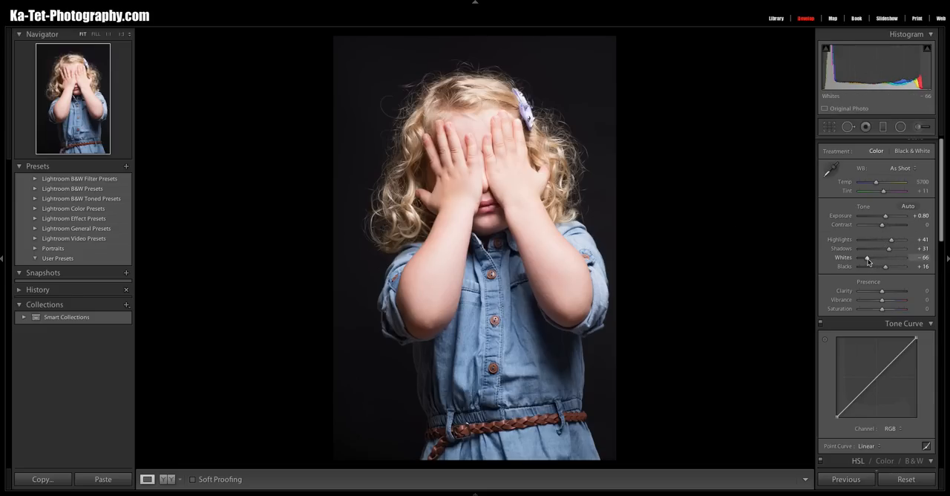
{"action": "left_click_drag", "start_coordinate": [867, 258], "coordinate": [882, 258]}
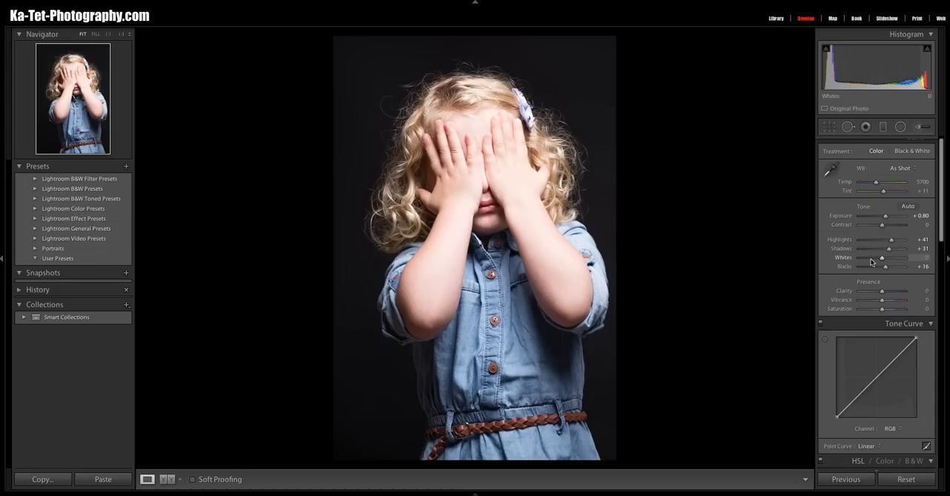
{"action": "mouse_move", "coordinate": [883, 261]}
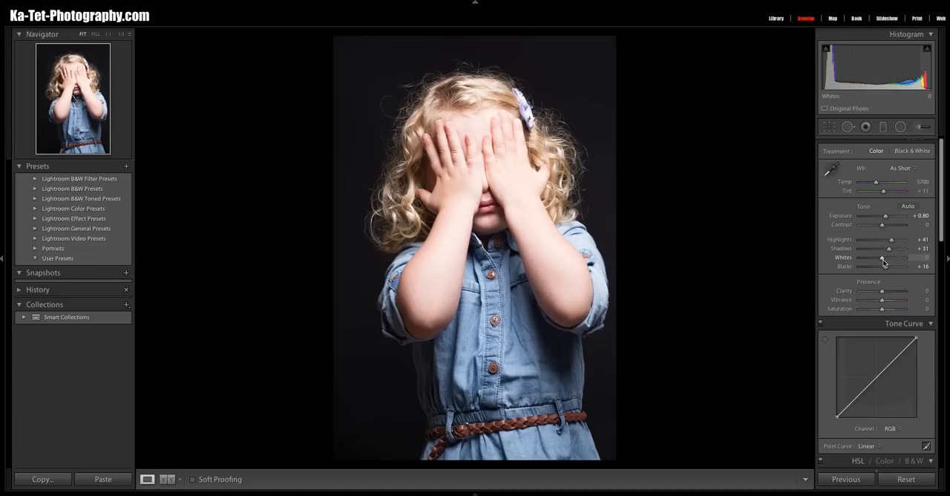
{"action": "left_click_drag", "start_coordinate": [891, 257], "coordinate": [864, 257]}
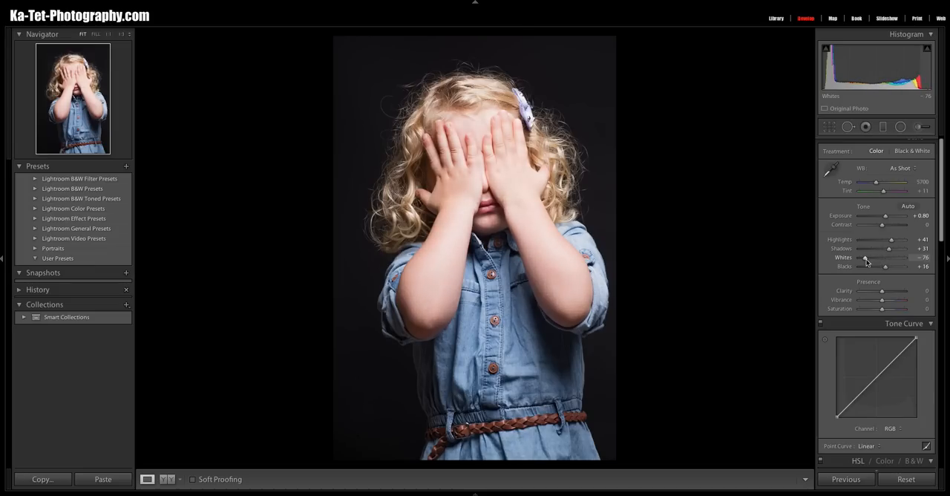
{"action": "left_click_drag", "start_coordinate": [870, 258], "coordinate": [876, 258]}
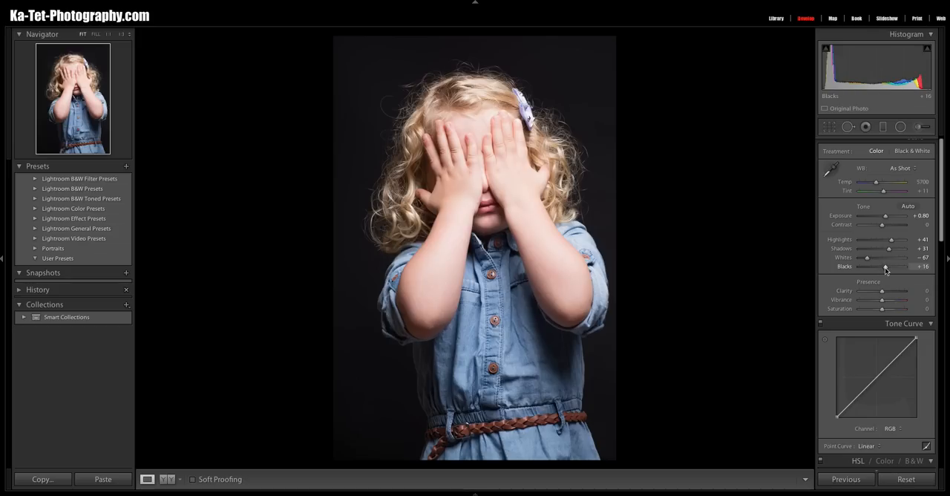
- Drop Blacks to -100 to crush the background, then ease them back to a mild negative value
{"action": "left_click_drag", "start_coordinate": [888, 267], "coordinate": [882, 267]}
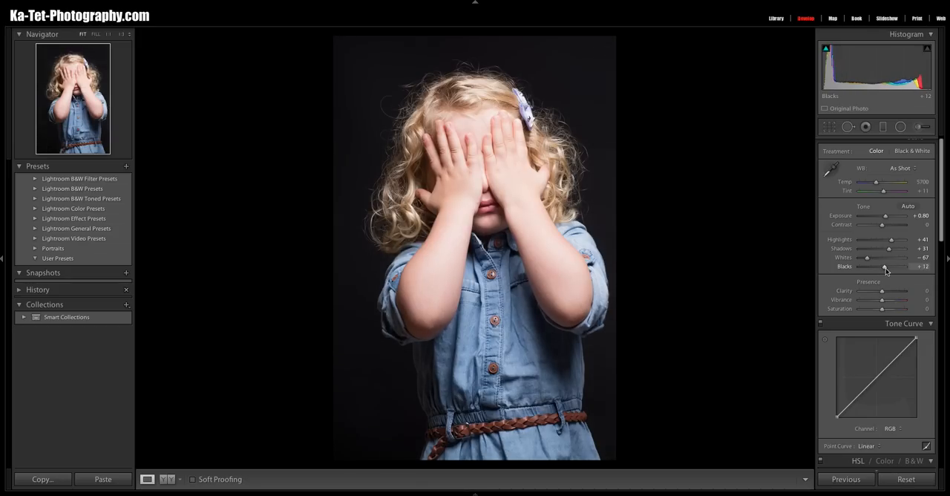
{"action": "left_click_drag", "start_coordinate": [883, 267], "coordinate": [892, 267]}
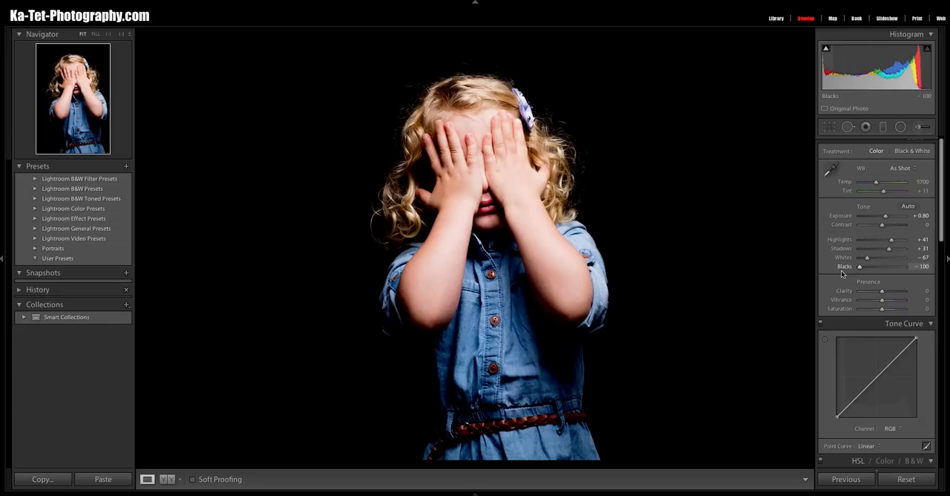
{"action": "left_click_drag", "start_coordinate": [859, 265], "coordinate": [863, 266]}
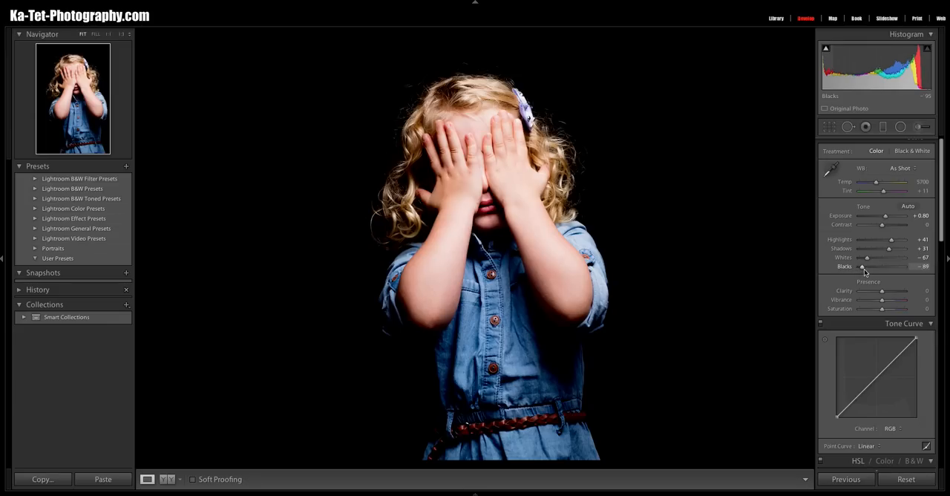
{"action": "left_click_drag", "start_coordinate": [864, 267], "coordinate": [884, 267]}
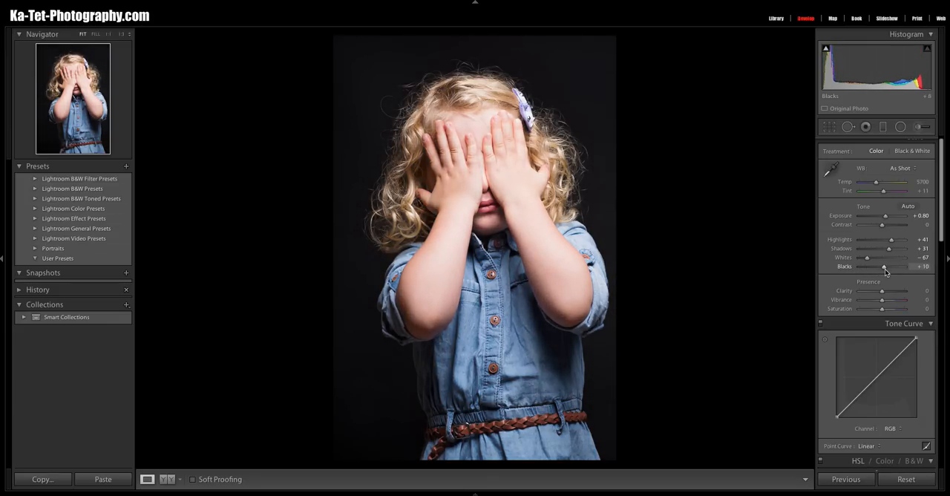
{"action": "left_click_drag", "start_coordinate": [883, 268], "coordinate": [887, 267]}
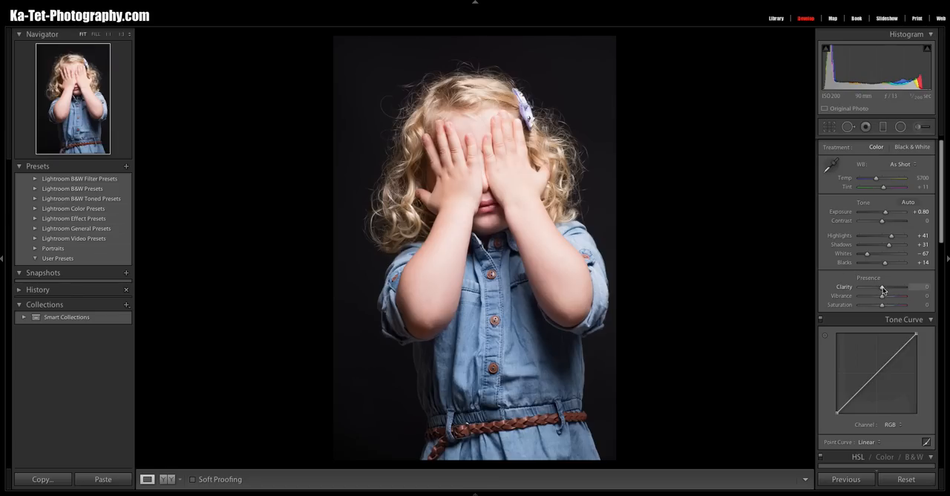
- Boost Clarity, then back it off to a moderate positive amount for crisper curls and denim
{"action": "left_click_drag", "start_coordinate": [884, 288], "coordinate": [902, 288]}
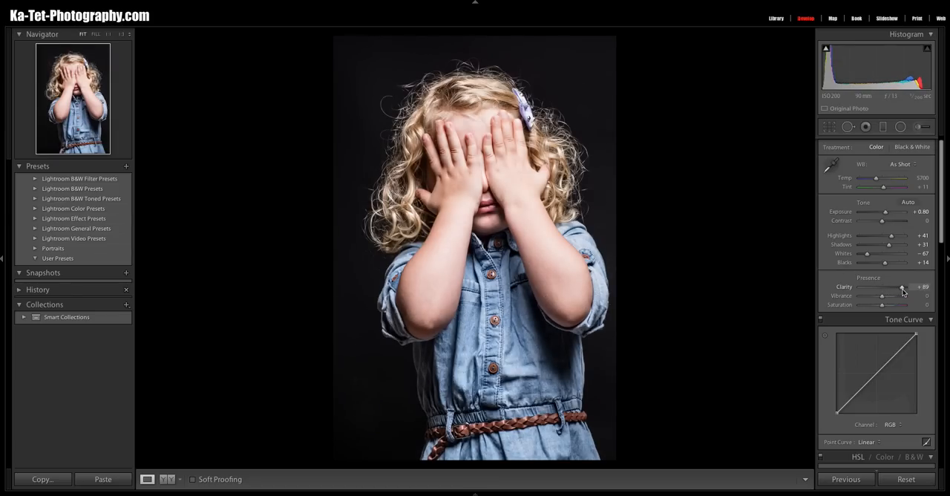
{"action": "left_click_drag", "start_coordinate": [903, 288], "coordinate": [899, 288]}
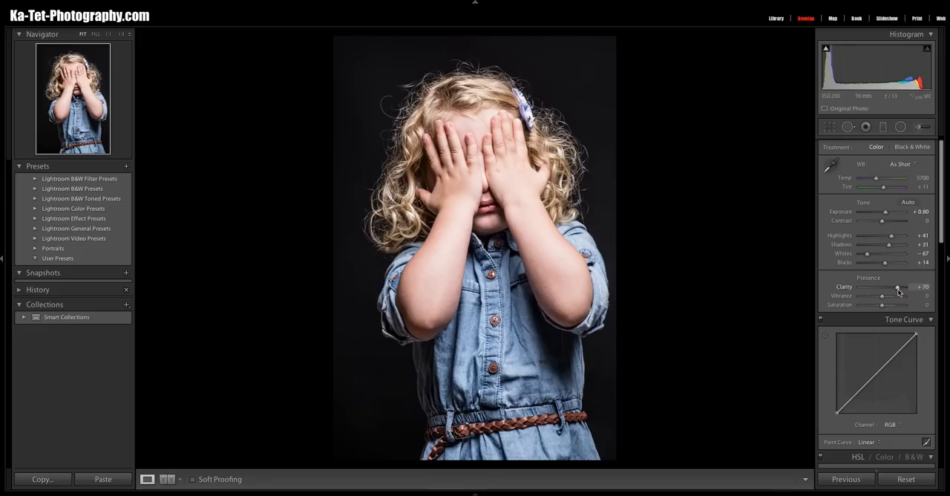
{"action": "left_click_drag", "start_coordinate": [898, 287], "coordinate": [895, 287]}
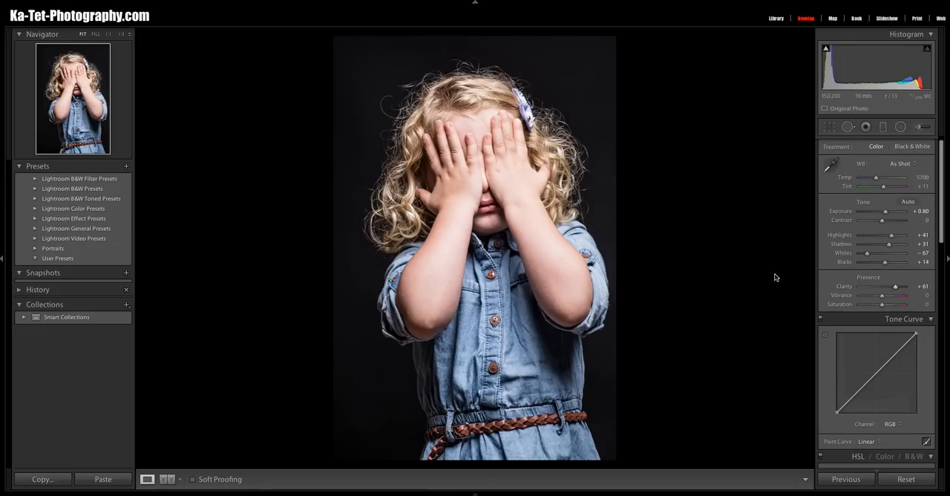
- Pull Vibrance and Saturation down to -100, turning the portrait black and white
{"action": "left_click_drag", "start_coordinate": [882, 295], "coordinate": [894, 295]}
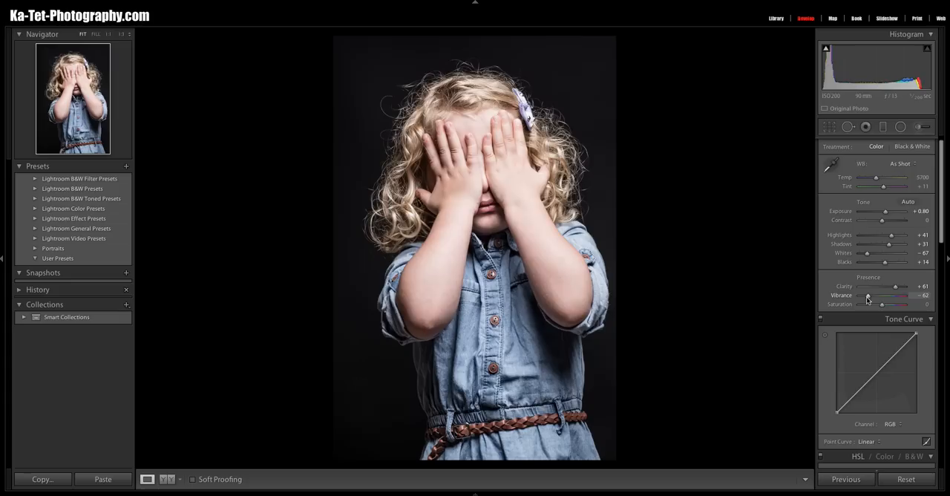
{"action": "left_click_drag", "start_coordinate": [885, 304], "coordinate": [859, 304]}
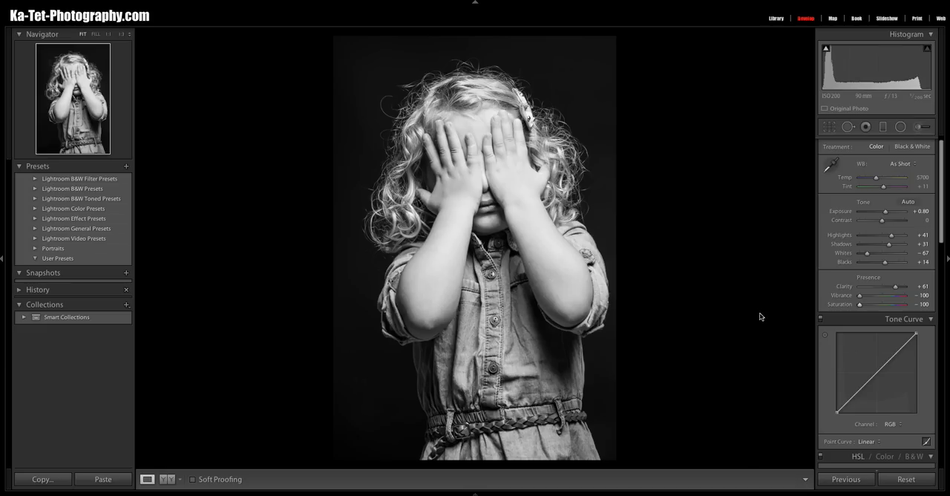
{"action": "mouse_move", "coordinate": [506, 160]}
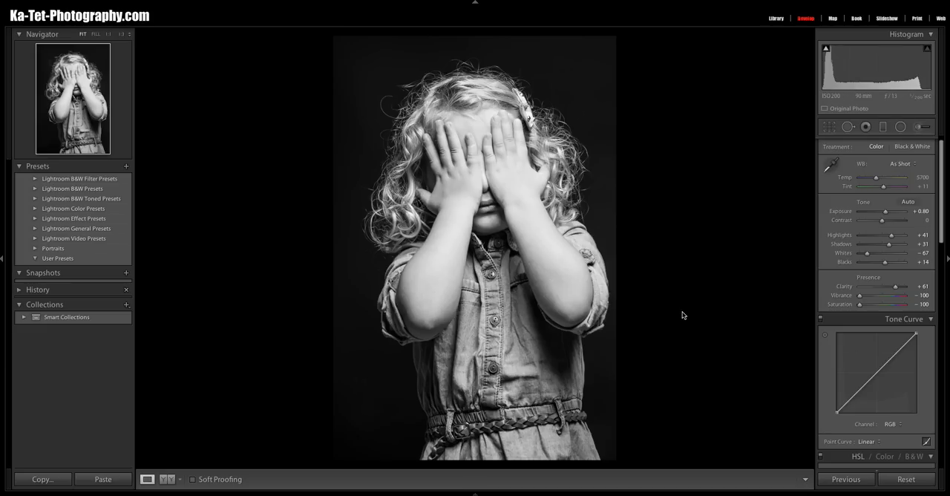
{"action": "mouse_move", "coordinate": [784, 313]}
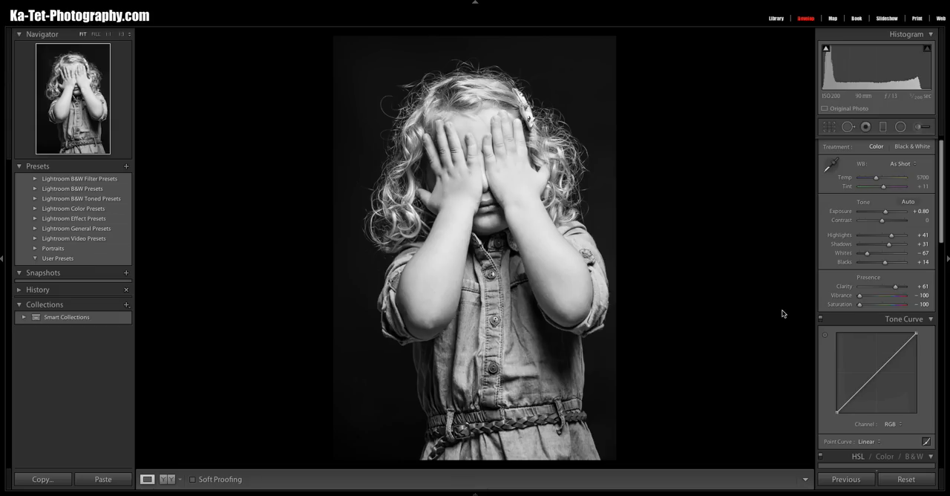
{"action": "mouse_move", "coordinate": [825, 362]}
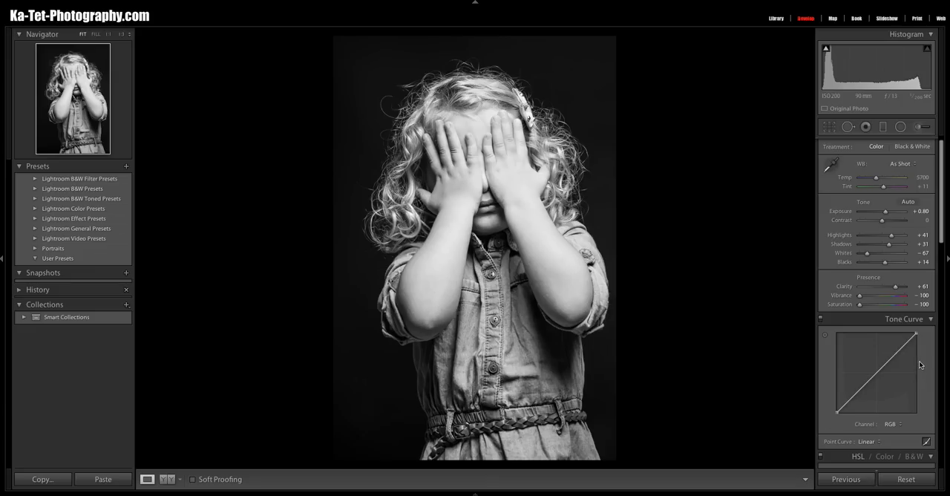
{"action": "mouse_move", "coordinate": [915, 365]}
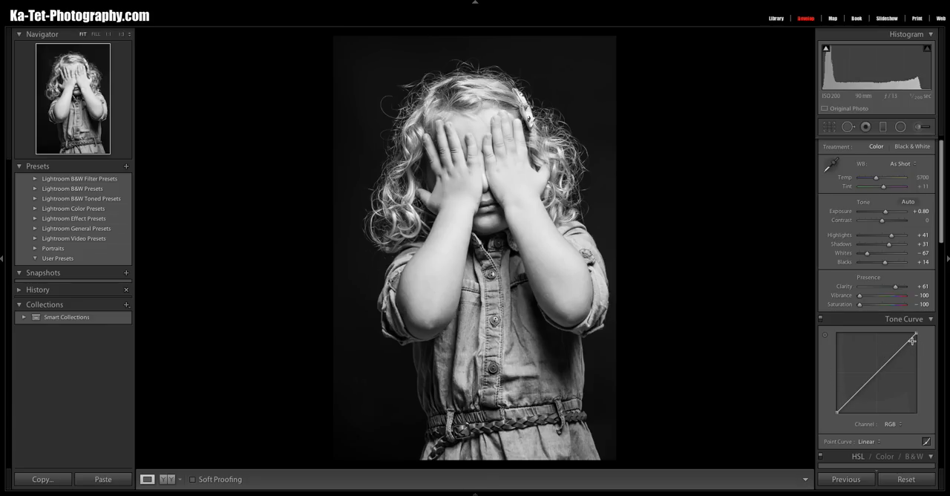
{"action": "mouse_move", "coordinate": [876, 374]}
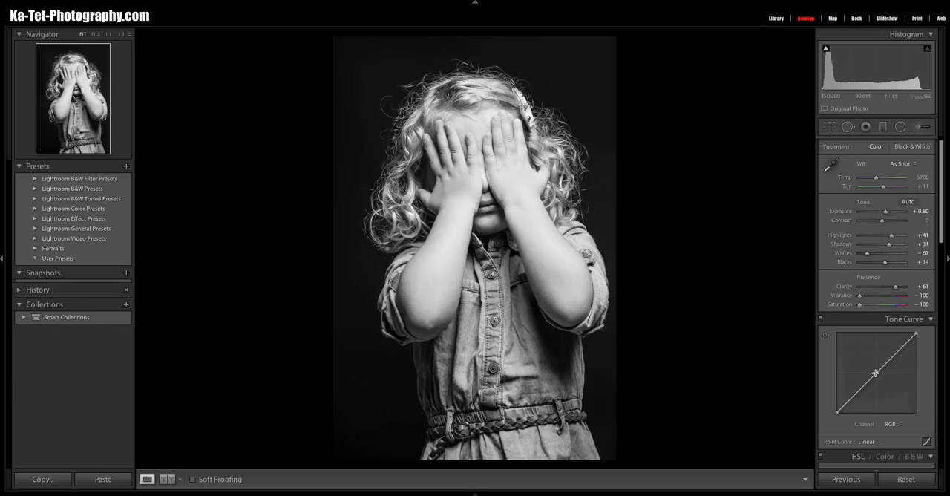
- Raise the tone curve's bottom-left point so the black backdrop fades to soft grey
{"action": "left_click_drag", "start_coordinate": [876, 374], "coordinate": [839, 413]}
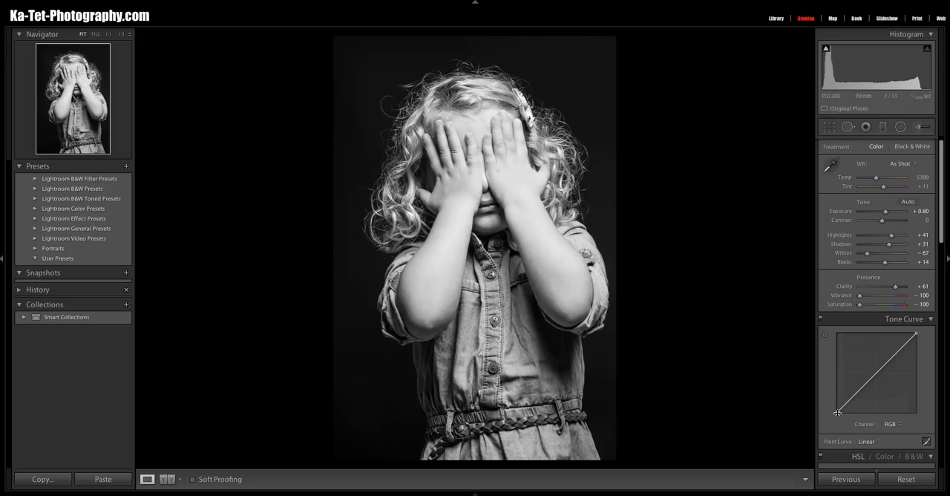
{"action": "left_click_drag", "start_coordinate": [838, 416], "coordinate": [838, 409]}
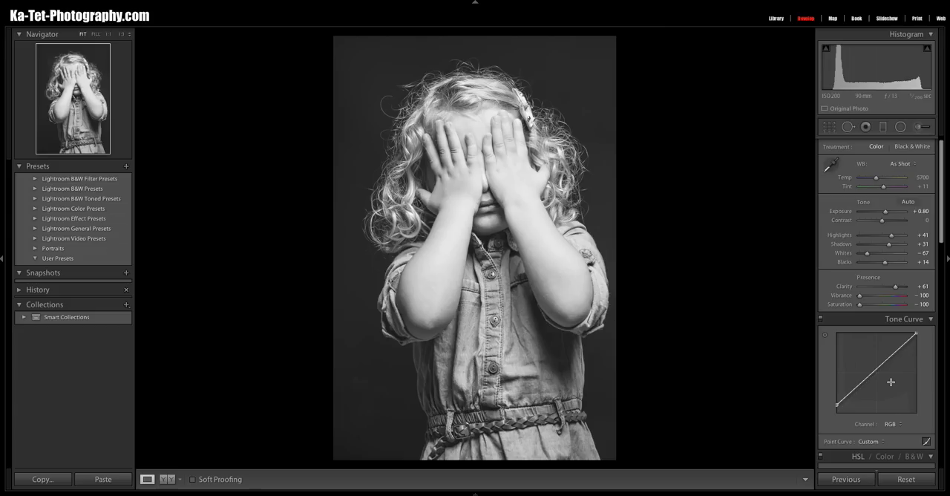
- Add a midtone point and arch the tone curve upward to restore contrast
{"action": "left_click_drag", "start_coordinate": [873, 371], "coordinate": [855, 389]}
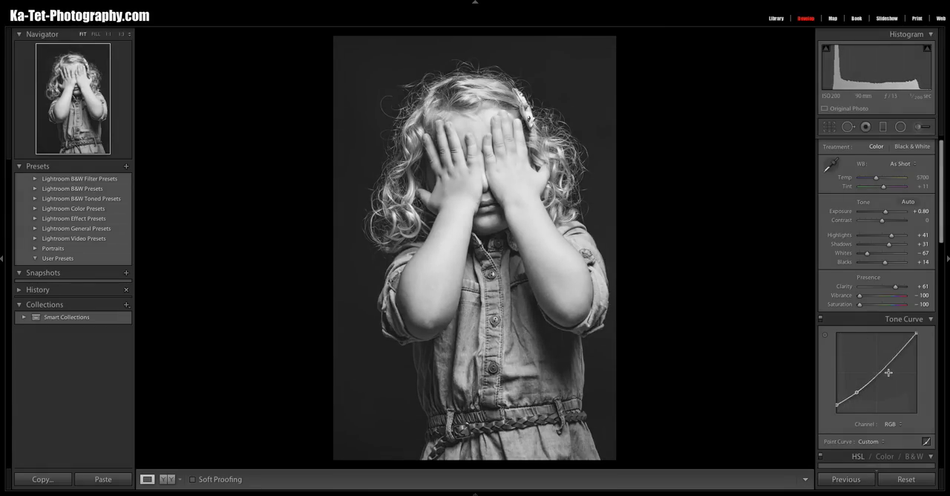
{"action": "left_click_drag", "start_coordinate": [876, 379], "coordinate": [879, 376]}
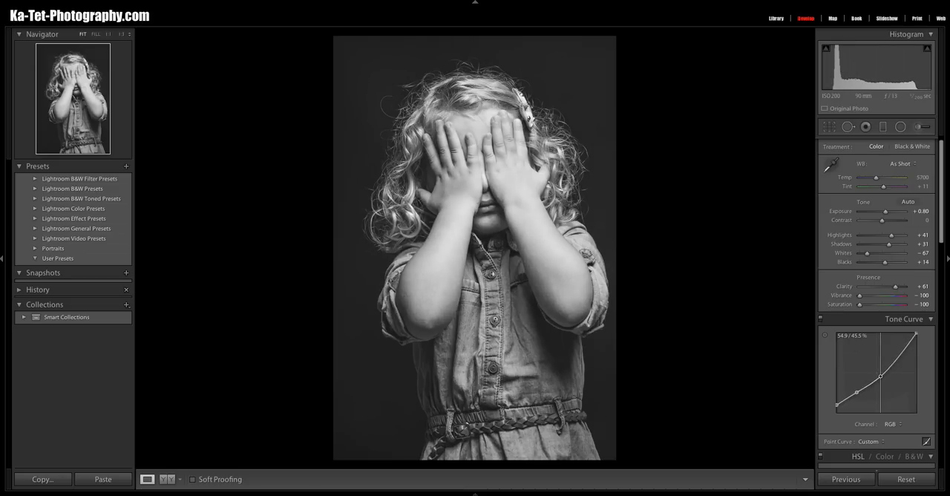
{"action": "mouse_move", "coordinate": [907, 347]}
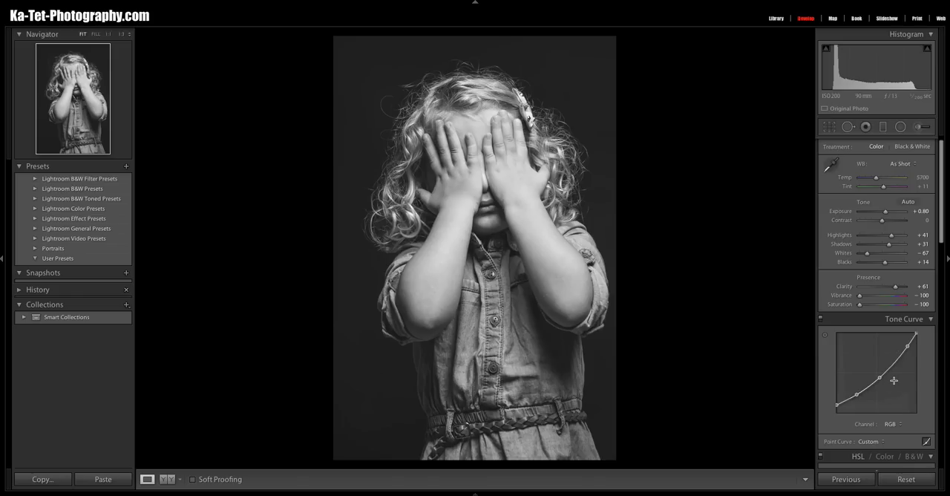
- Increase the Sharpening Amount in the Detail panel for a crisper portrait
{"action": "scroll", "scroll_direction": "down", "scroll_amount": 3}
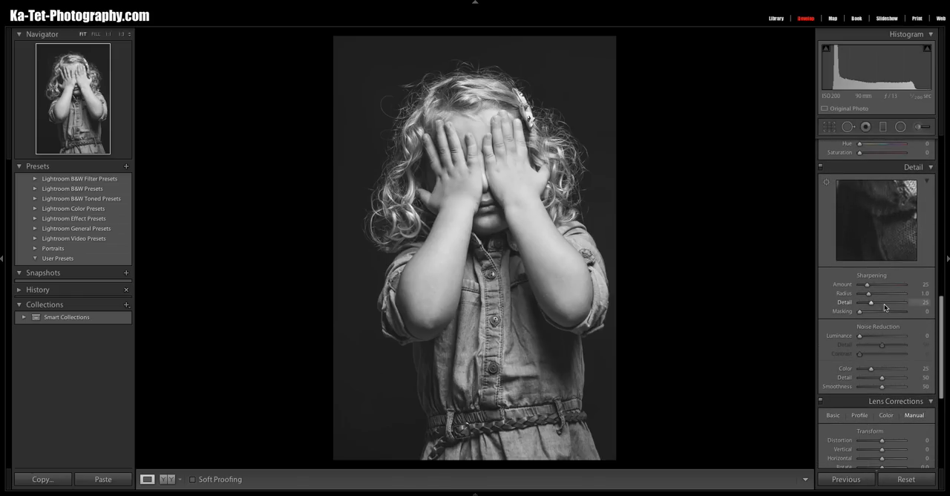
{"action": "left_click_drag", "start_coordinate": [870, 285], "coordinate": [882, 285]}
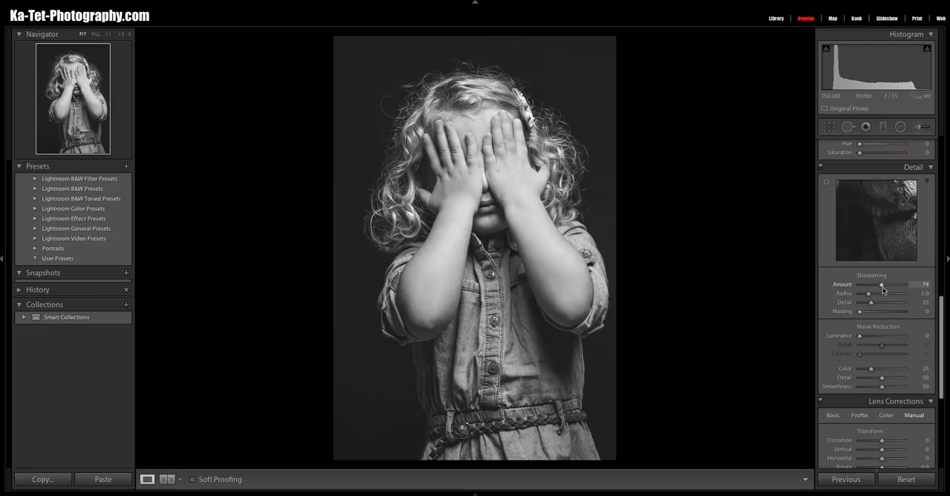
{"action": "left_click_drag", "start_coordinate": [884, 285], "coordinate": [879, 285]}
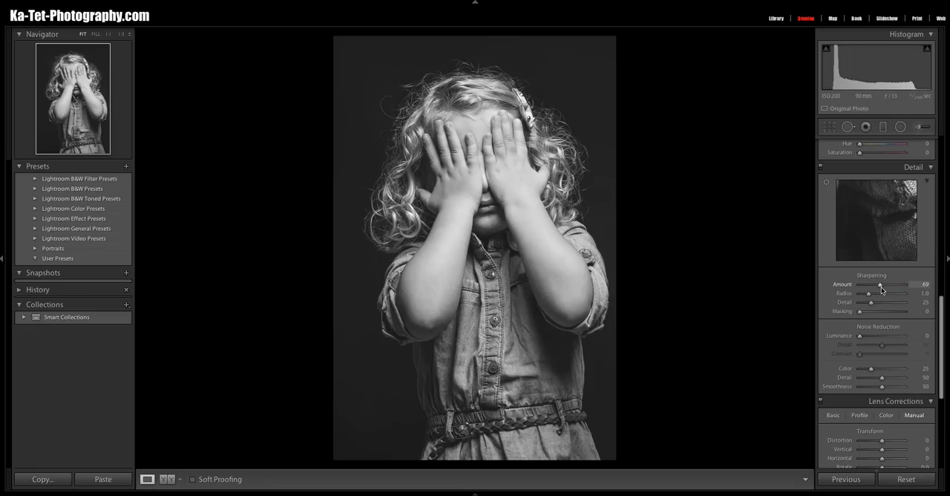
{"action": "scroll", "scroll_direction": "down", "scroll_amount": 3}
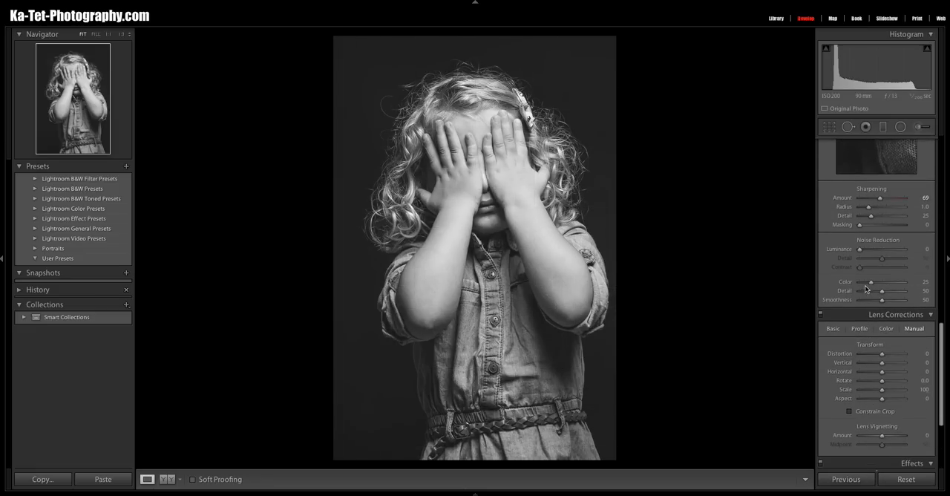
{"action": "scroll", "scroll_direction": "down", "scroll_amount": 3}
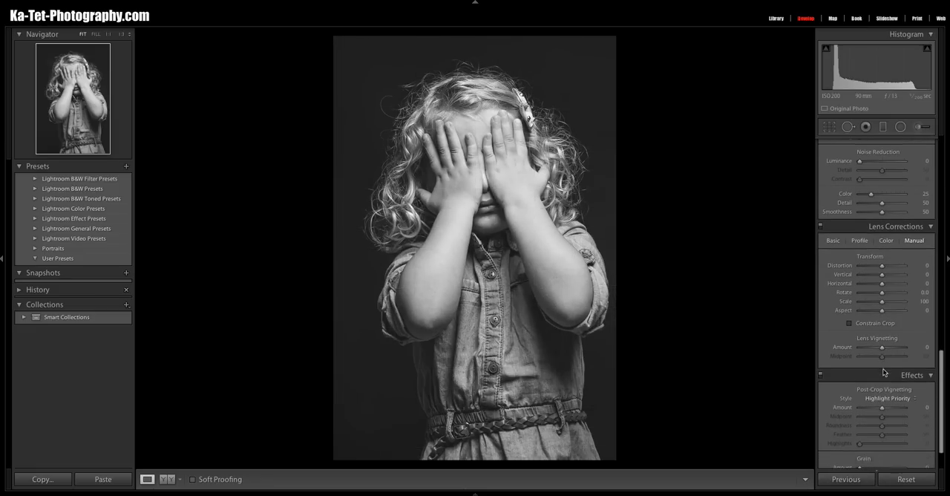
{"action": "scroll", "scroll_direction": "down", "scroll_amount": 3}
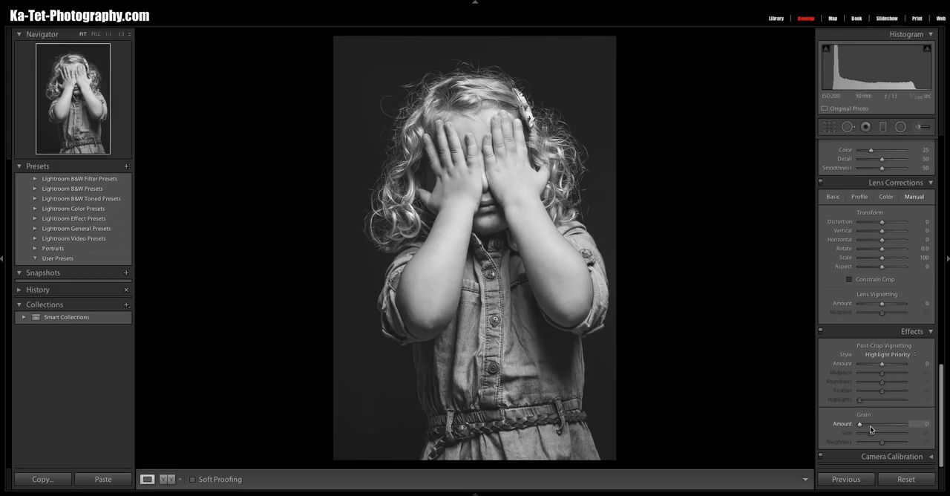
- Raise Grain Amount and Roughness in Effects for a coarse film texture
{"action": "left_click_drag", "start_coordinate": [860, 425], "coordinate": [868, 425]}
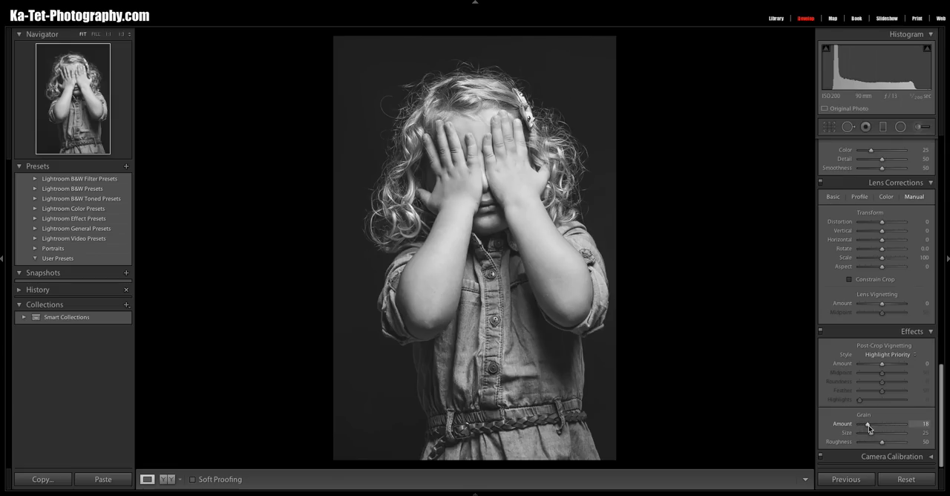
{"action": "left_click_drag", "start_coordinate": [867, 423], "coordinate": [873, 423]}
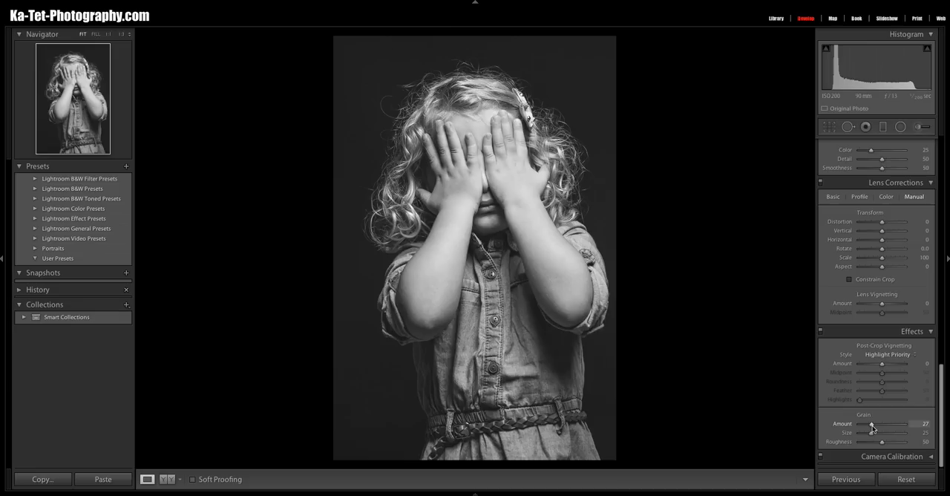
{"action": "mouse_move", "coordinate": [781, 407]}
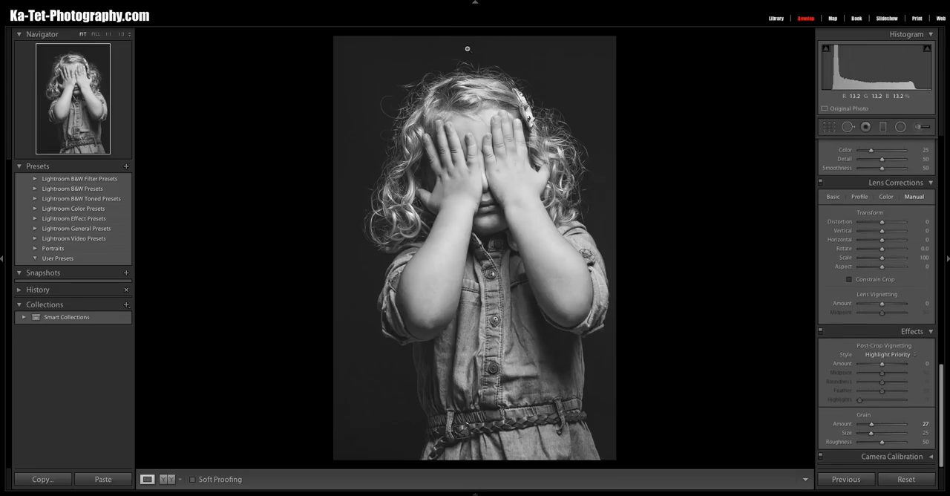
{"action": "mouse_move", "coordinate": [657, 156]}
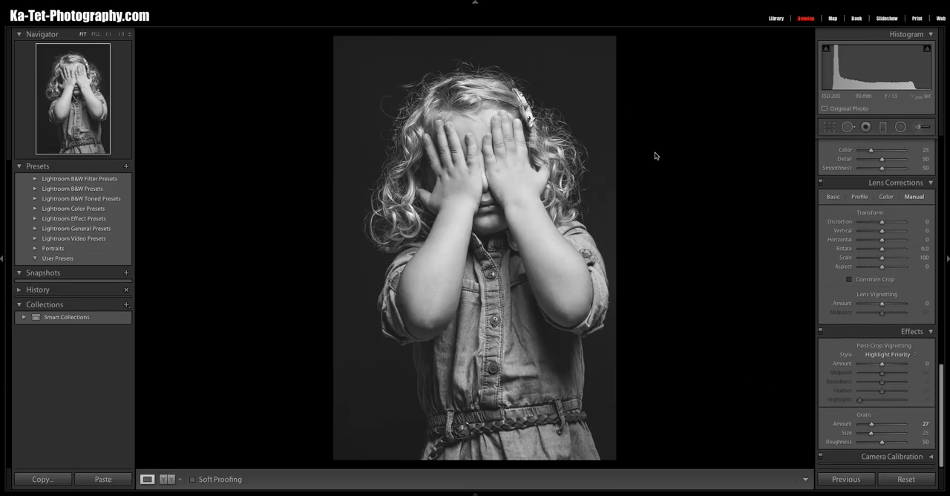
{"action": "mouse_move", "coordinate": [694, 217]}
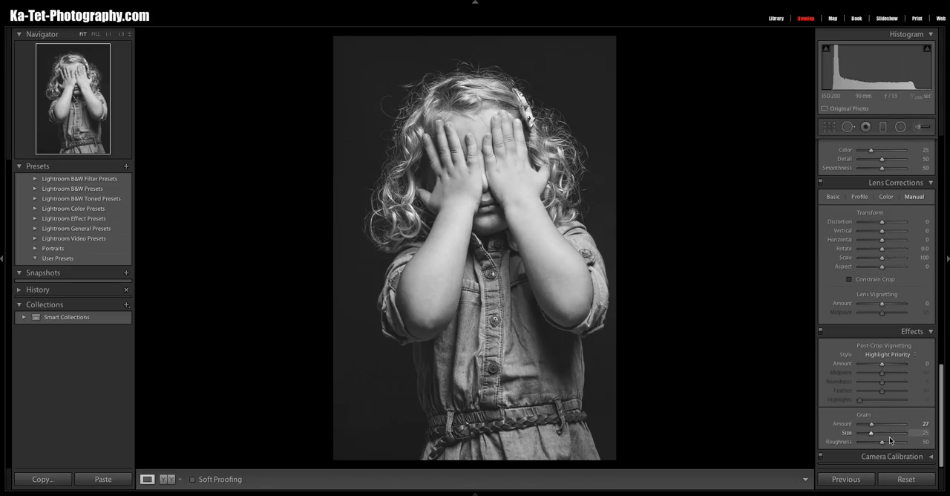
{"action": "left_click_drag", "start_coordinate": [881, 432], "coordinate": [880, 432]}
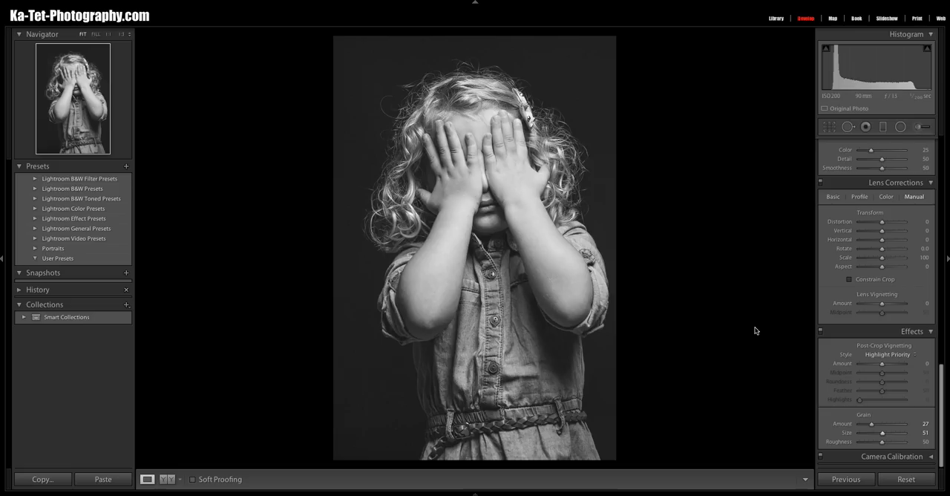
{"action": "mouse_move", "coordinate": [760, 278]}
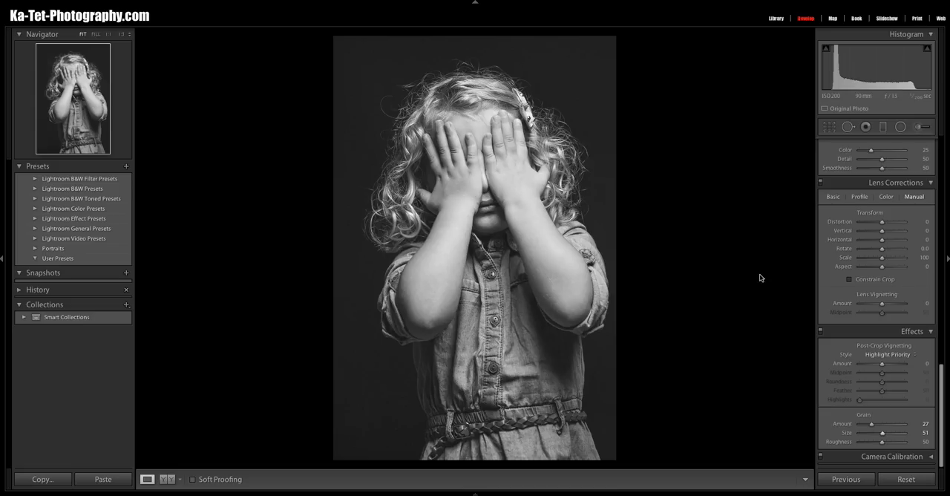
{"action": "mouse_move", "coordinate": [695, 304]}
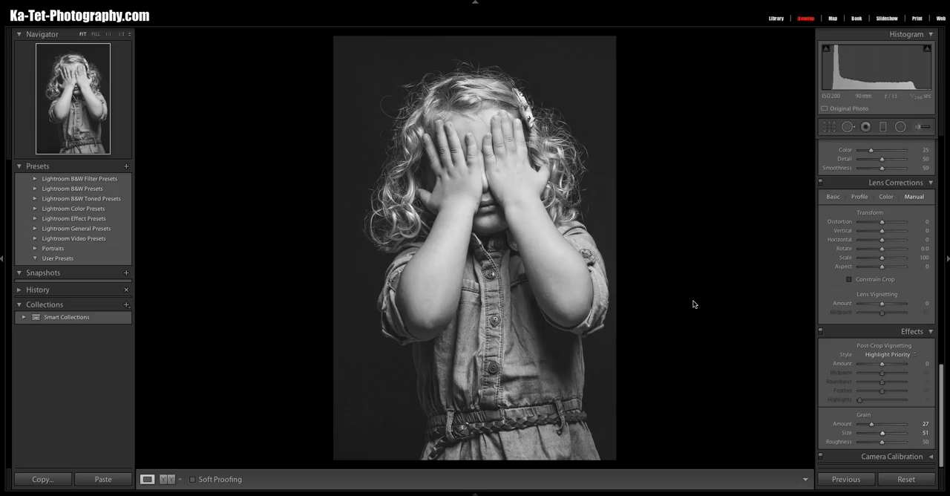